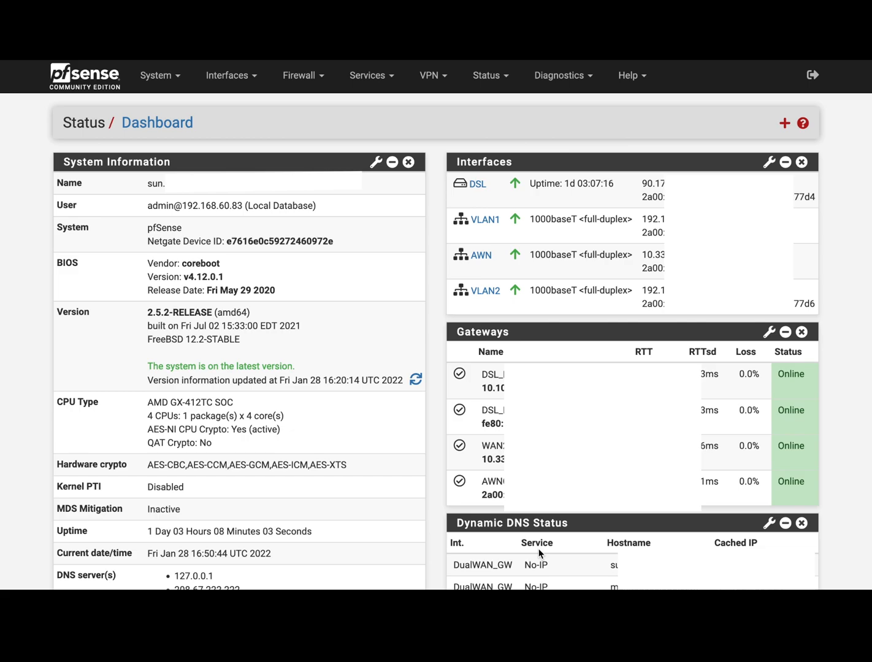
{"action": "mouse_move", "coordinate": [490, 519]}
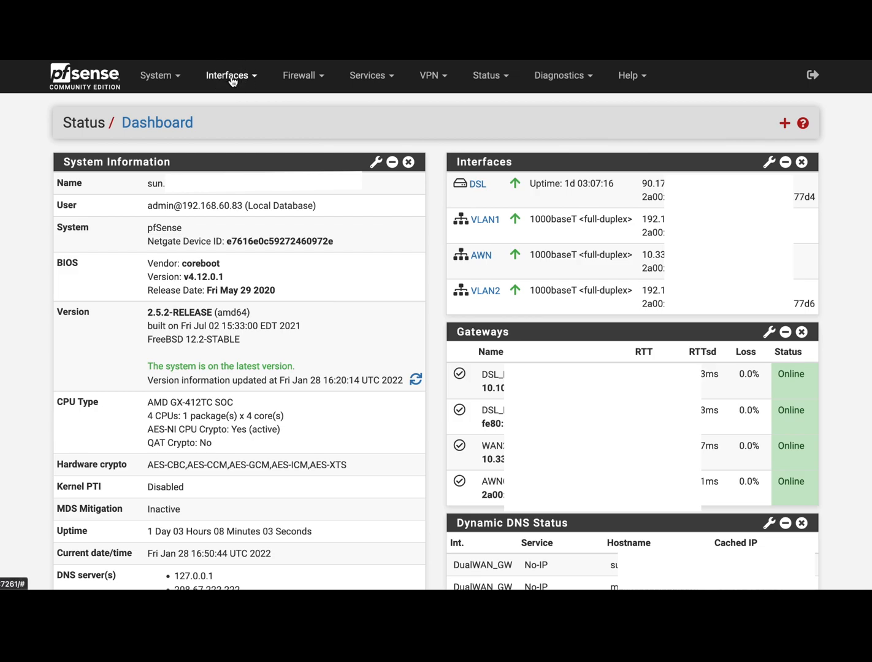
- Bring up the AWN interface configuration page from the Interfaces menu
{"action": "left_click", "coordinate": [230, 75]}
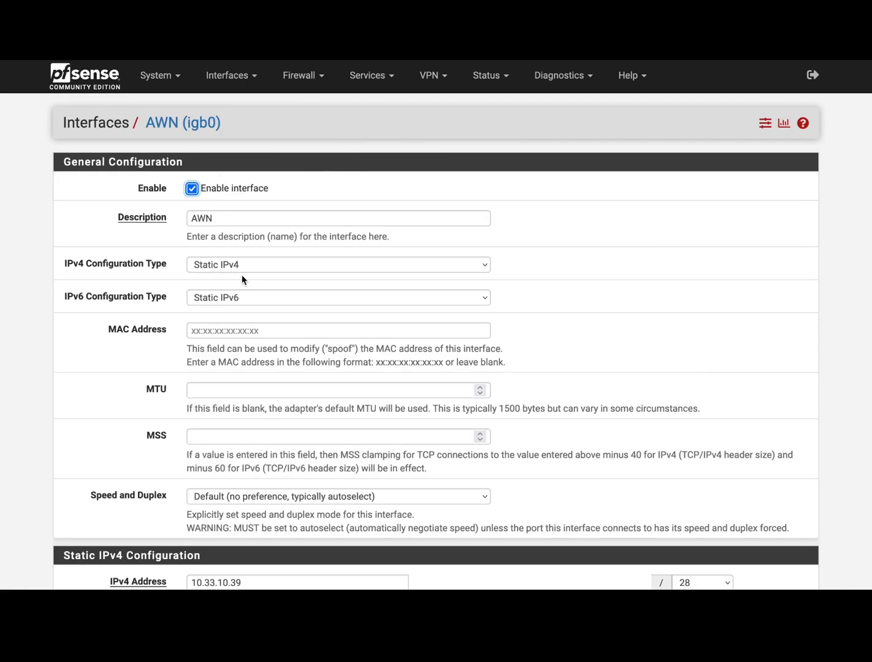
{"action": "mouse_move", "coordinate": [253, 274]}
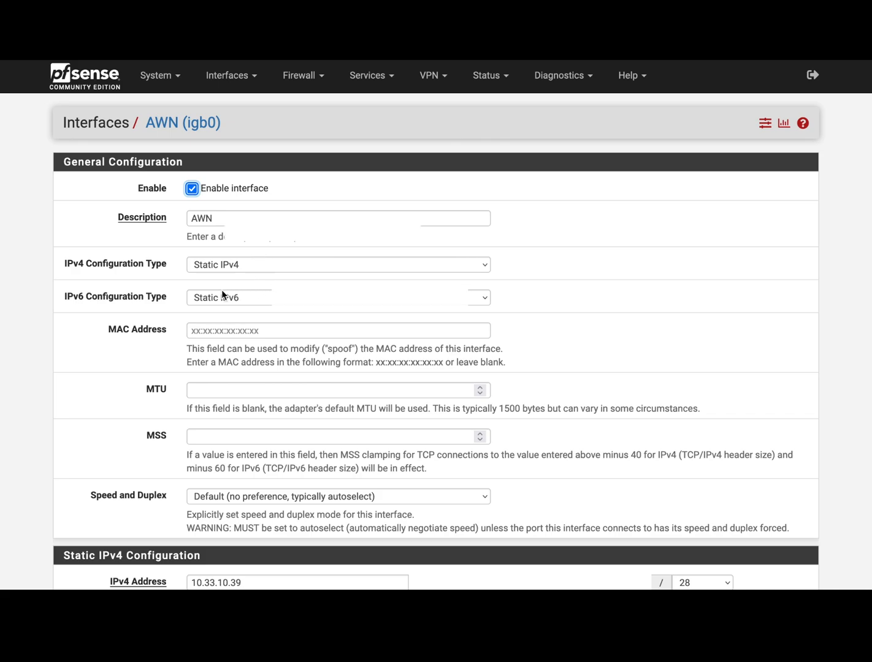
{"action": "scroll", "scroll_direction": "down", "scroll_amount": 3}
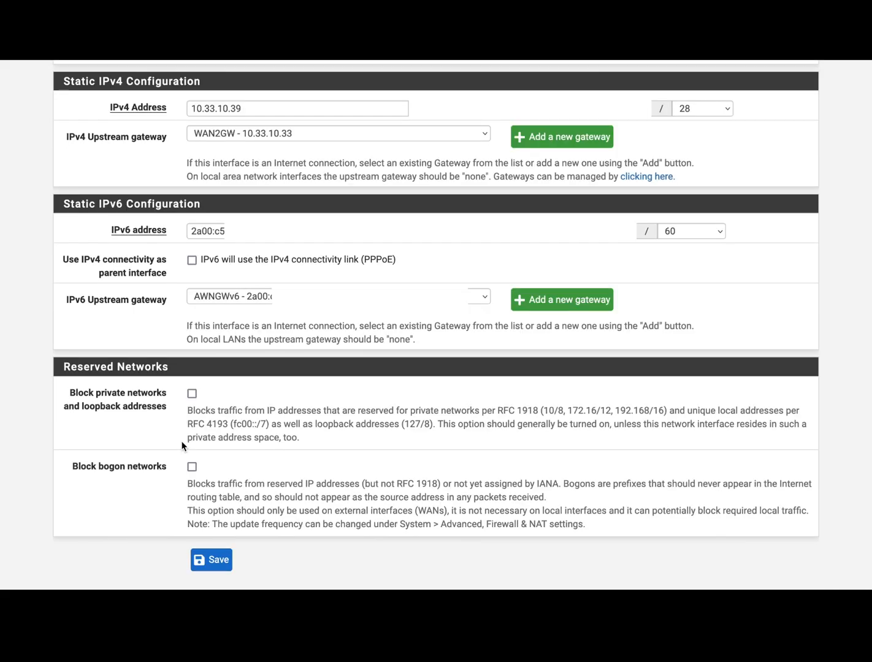
{"action": "mouse_move", "coordinate": [272, 140]}
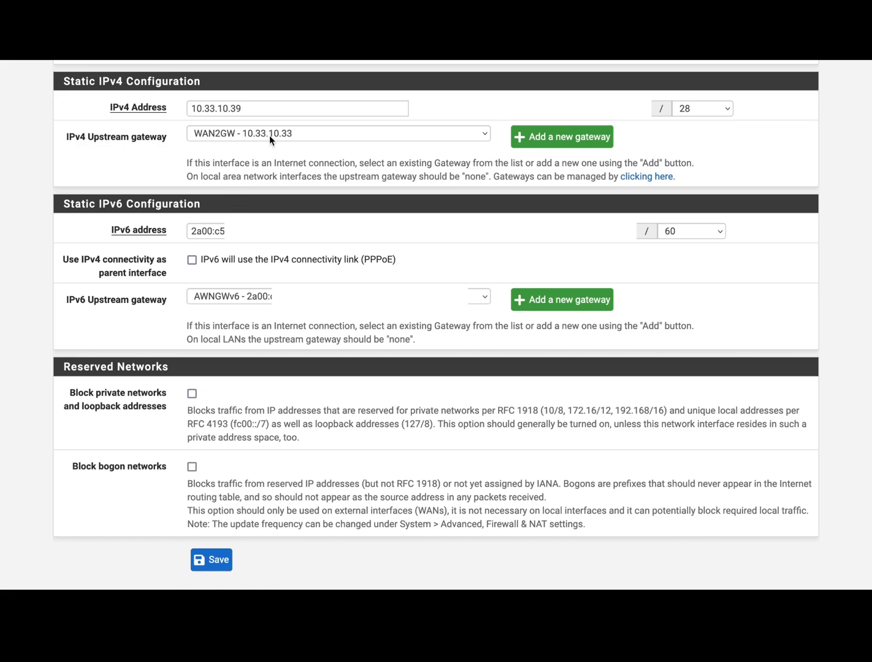
{"action": "mouse_move", "coordinate": [280, 147]}
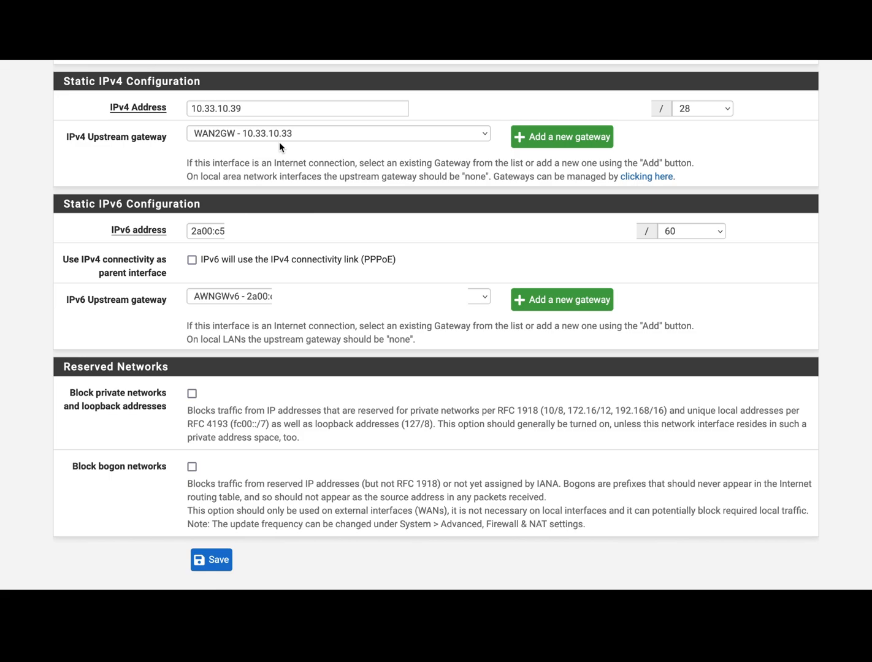
{"action": "mouse_move", "coordinate": [267, 208]}
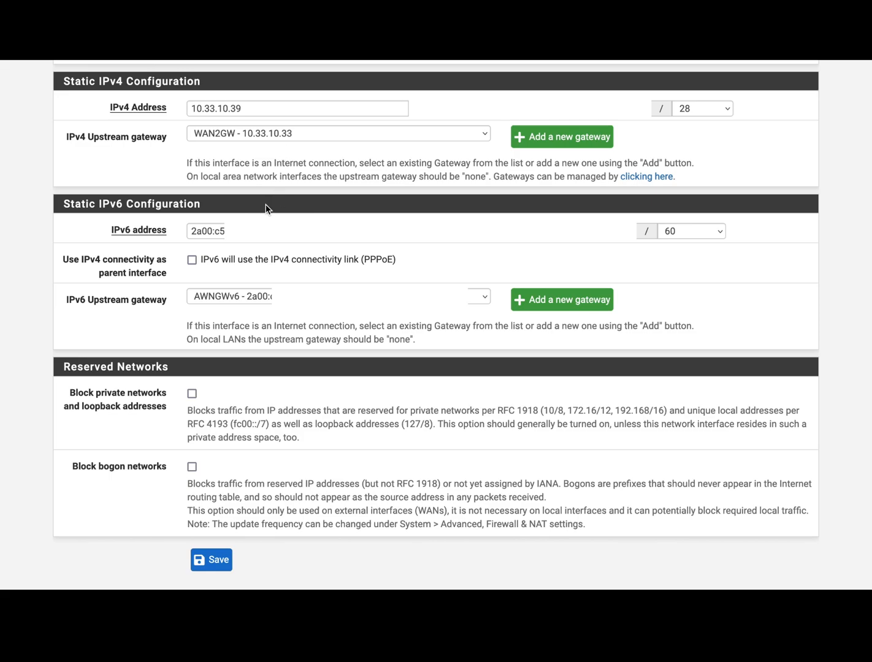
{"action": "mouse_move", "coordinate": [272, 213]}
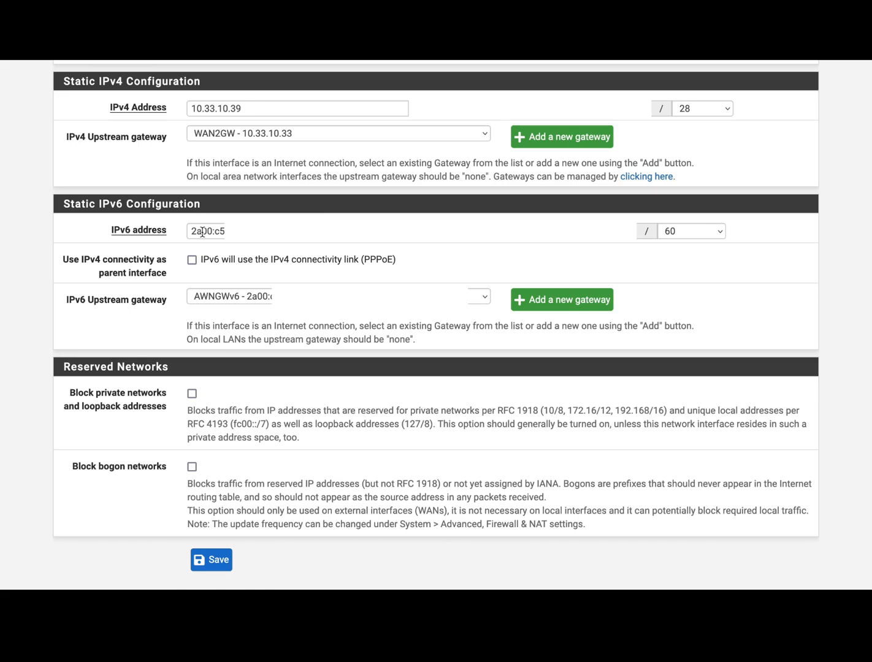
{"action": "mouse_move", "coordinate": [693, 218]}
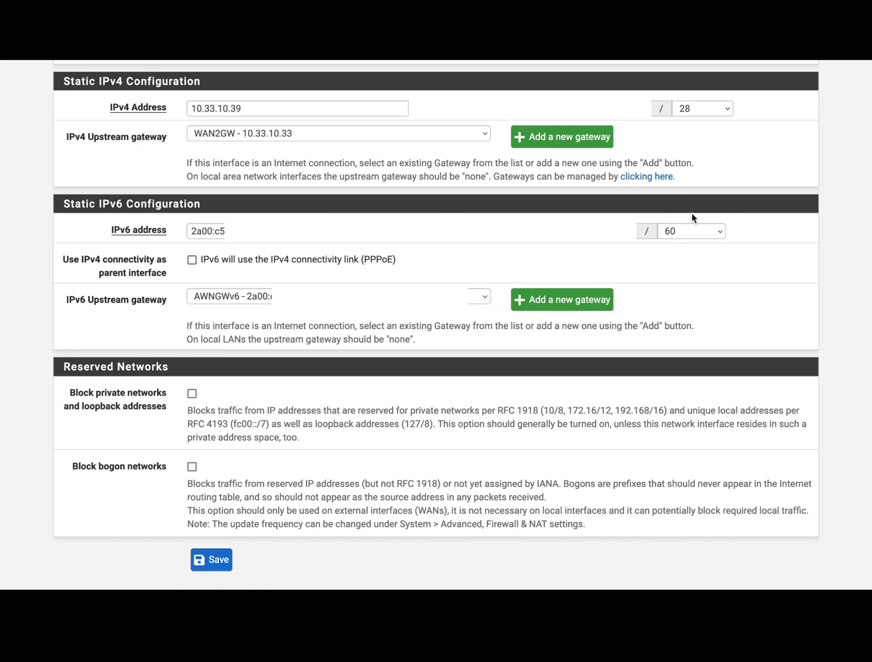
{"action": "mouse_move", "coordinate": [283, 356]}
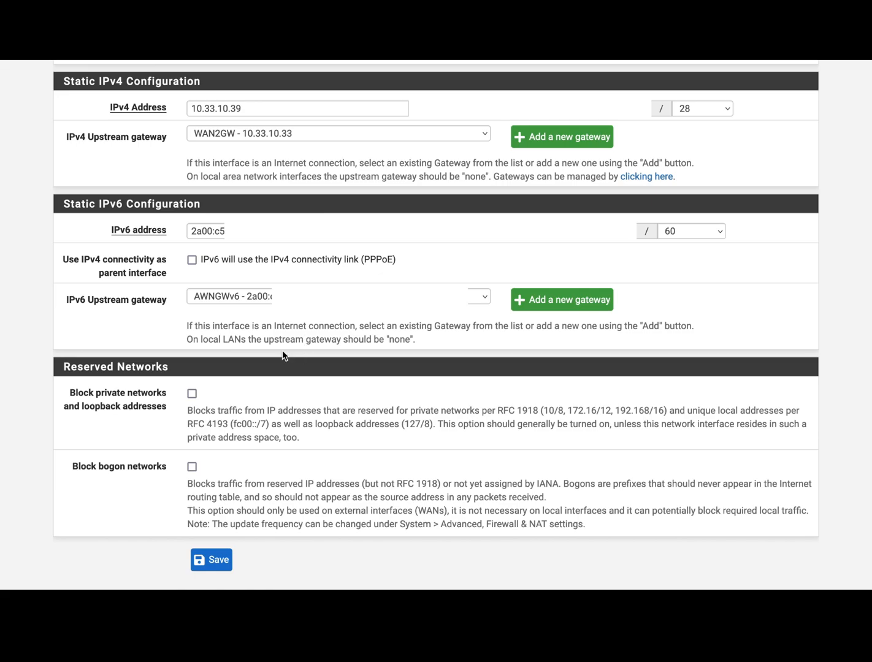
{"action": "mouse_move", "coordinate": [316, 309]}
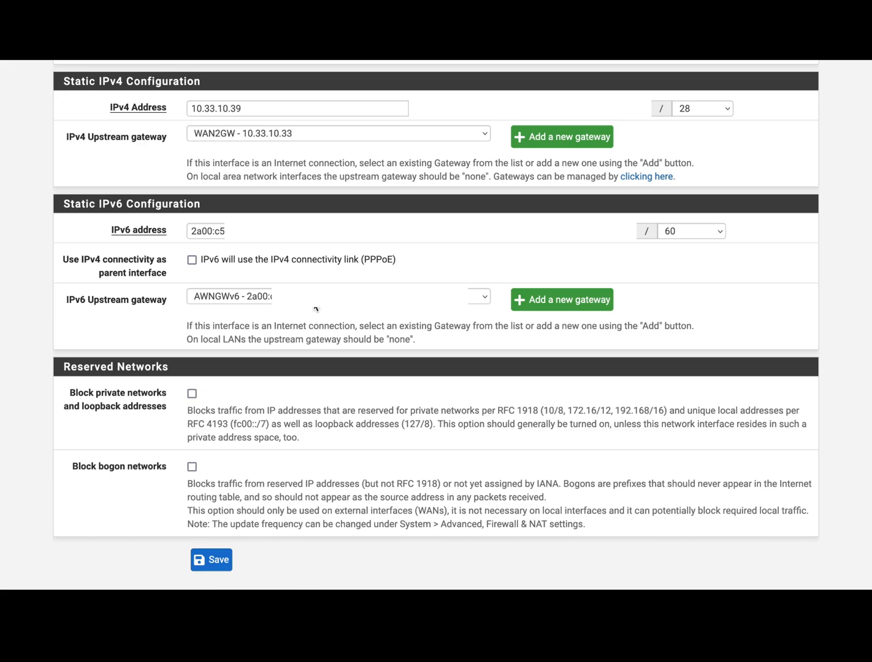
{"action": "mouse_move", "coordinate": [186, 240]}
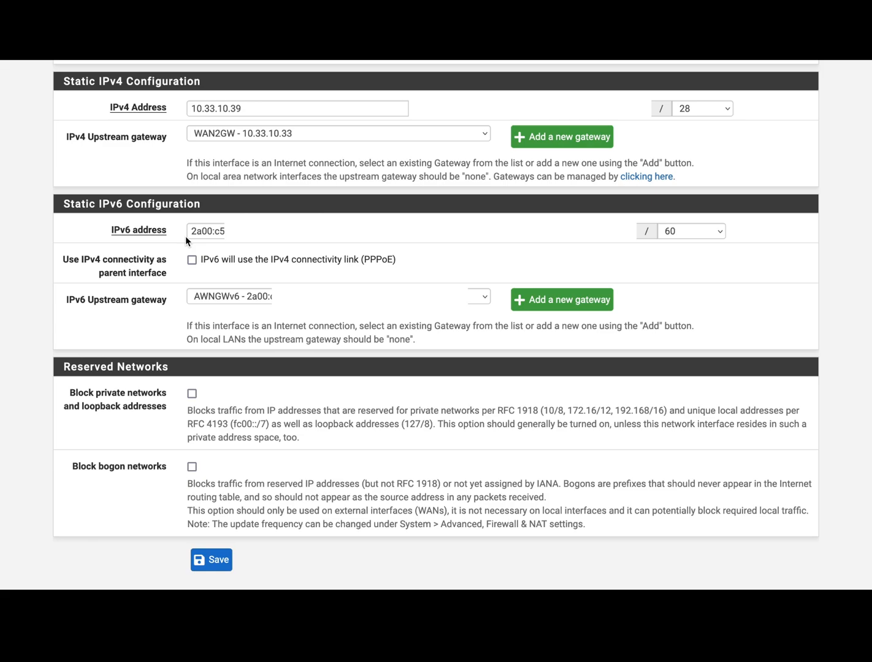
- Switch to the VLAN1 interface page, enabled with static IPv4/IPv6 at 192.168.60.1/24
{"action": "scroll", "scroll_direction": "up", "scroll_amount": 3}
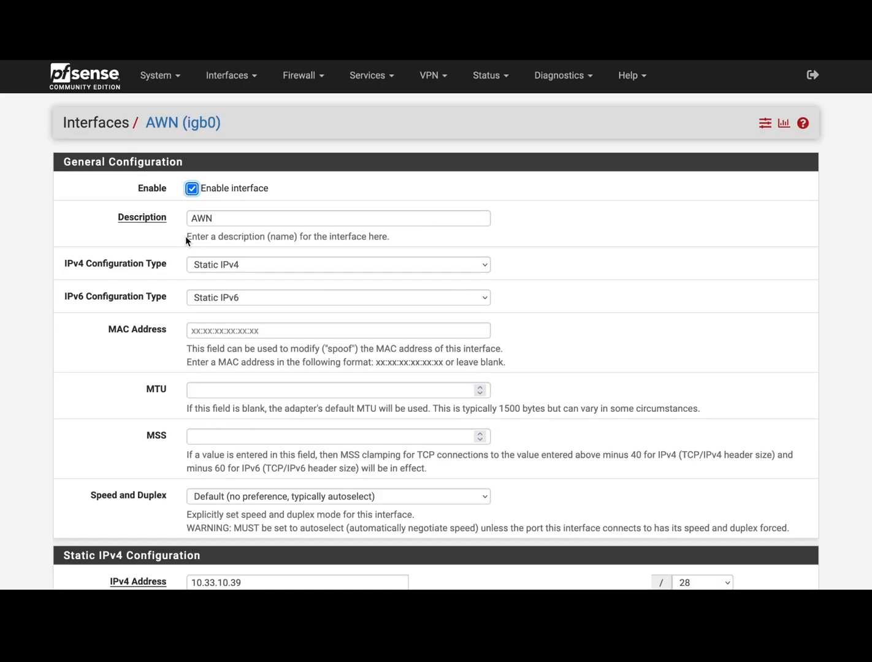
{"action": "mouse_move", "coordinate": [227, 75]}
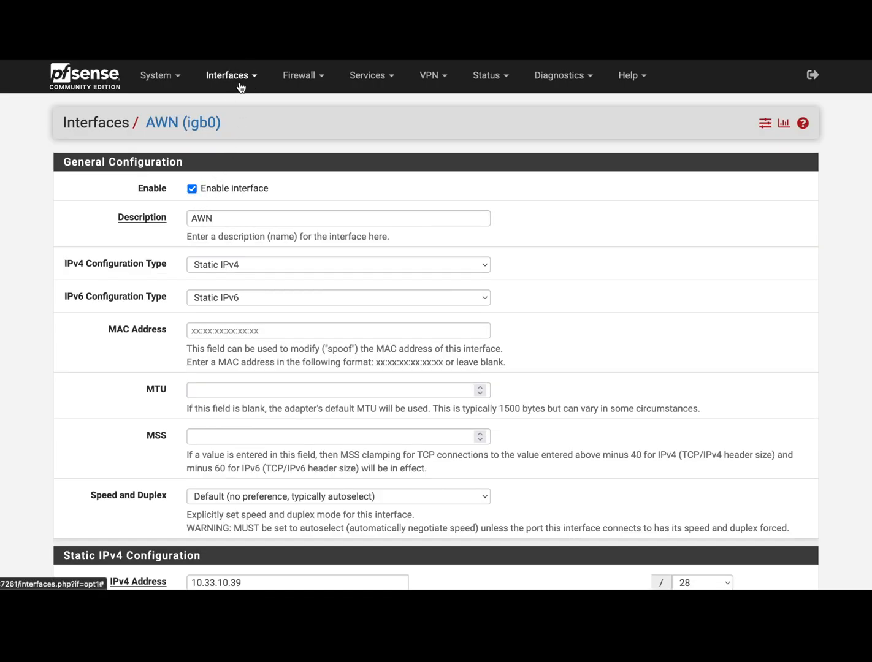
{"action": "left_click", "coordinate": [228, 74]}
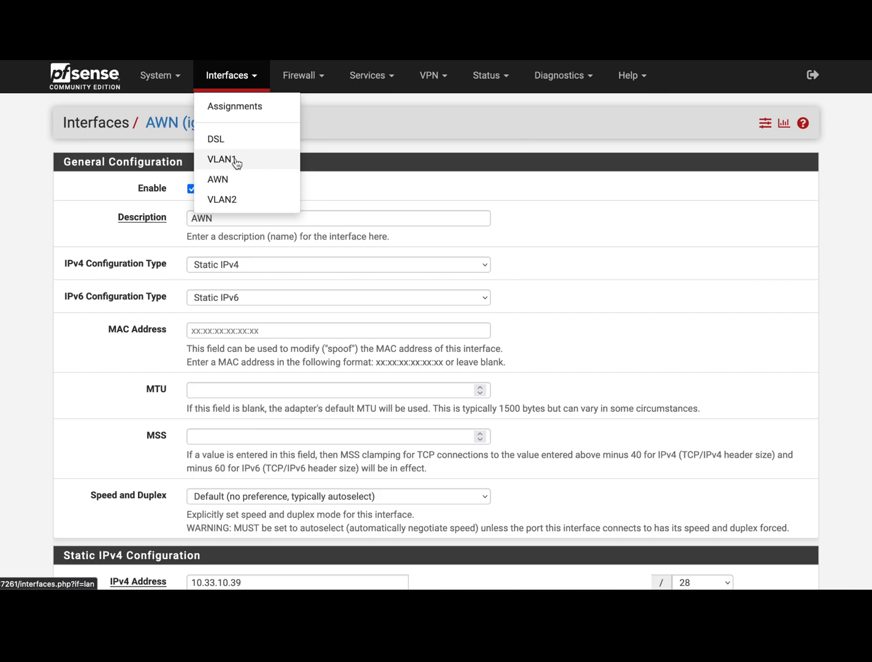
{"action": "mouse_move", "coordinate": [245, 162]}
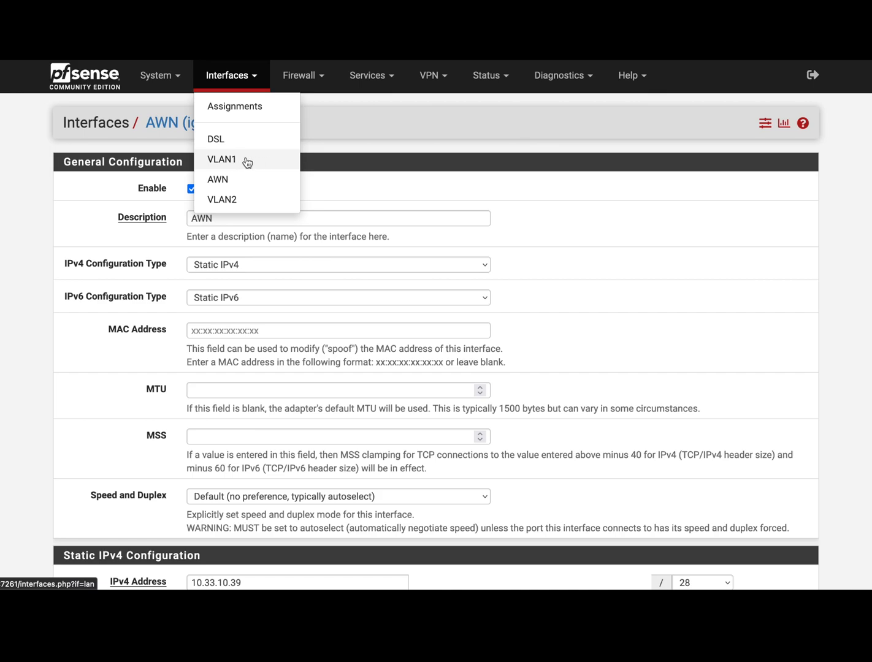
{"action": "mouse_move", "coordinate": [254, 209]}
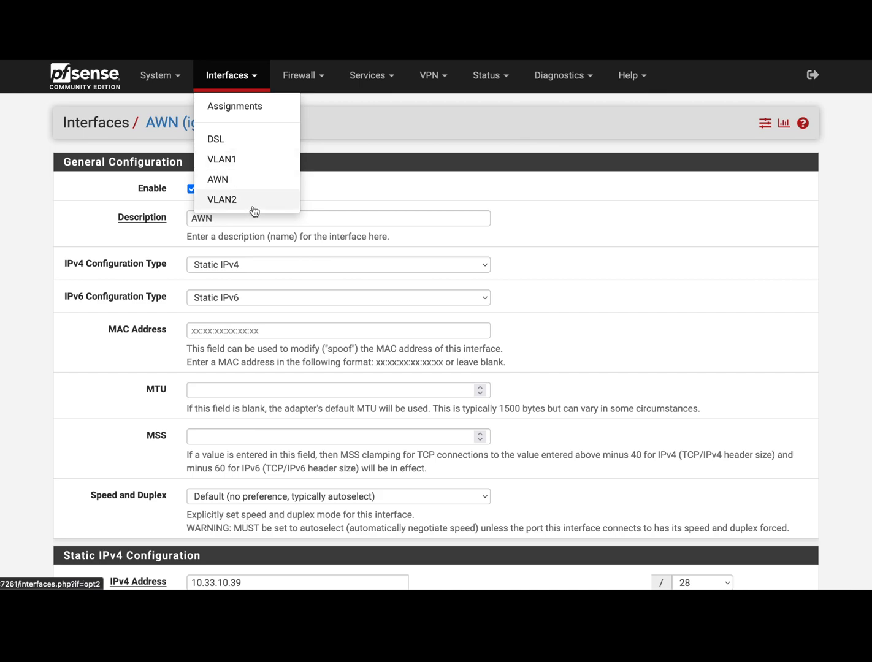
{"action": "mouse_move", "coordinate": [221, 160]}
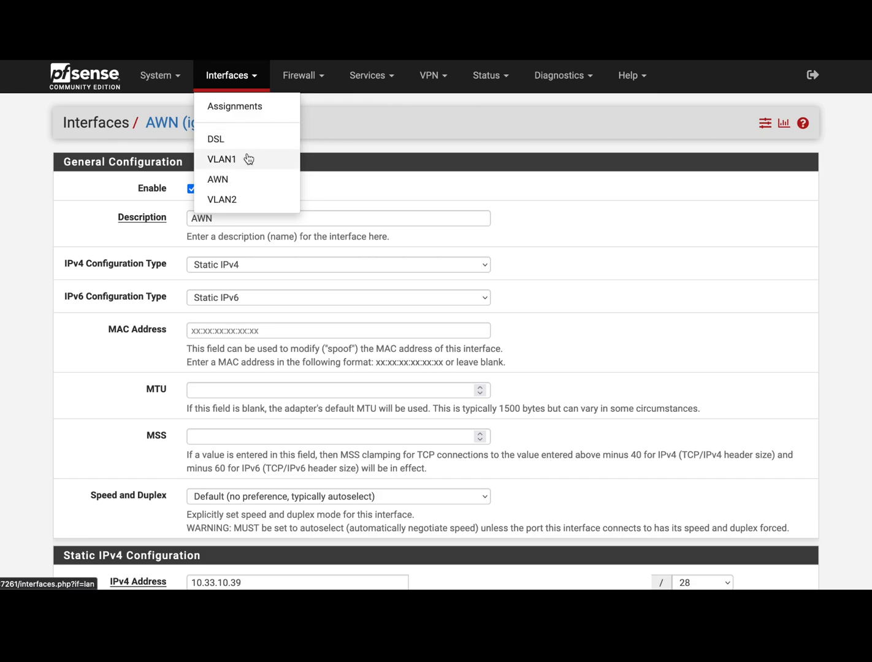
{"action": "left_click", "coordinate": [220, 159]}
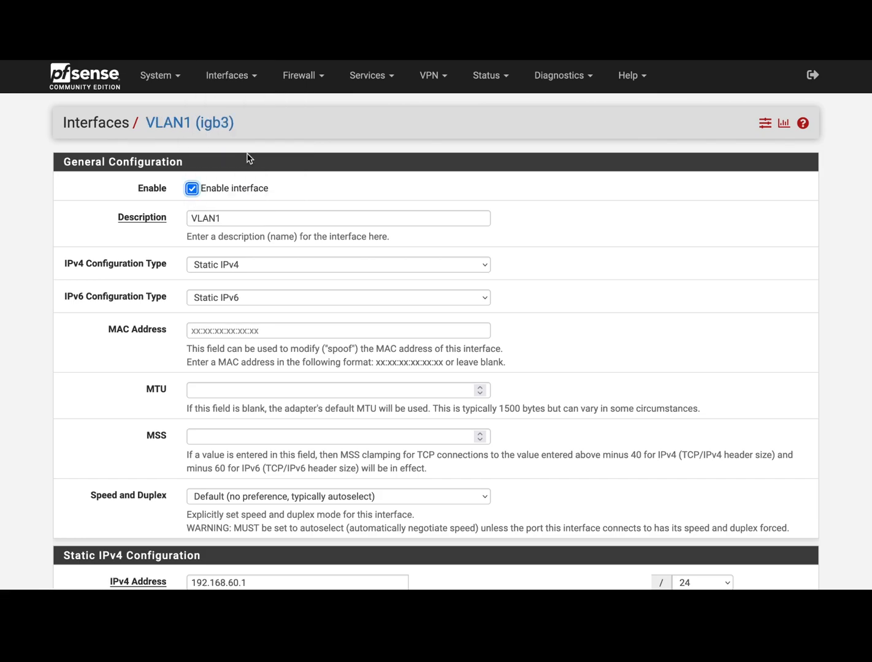
{"action": "mouse_move", "coordinate": [246, 299]}
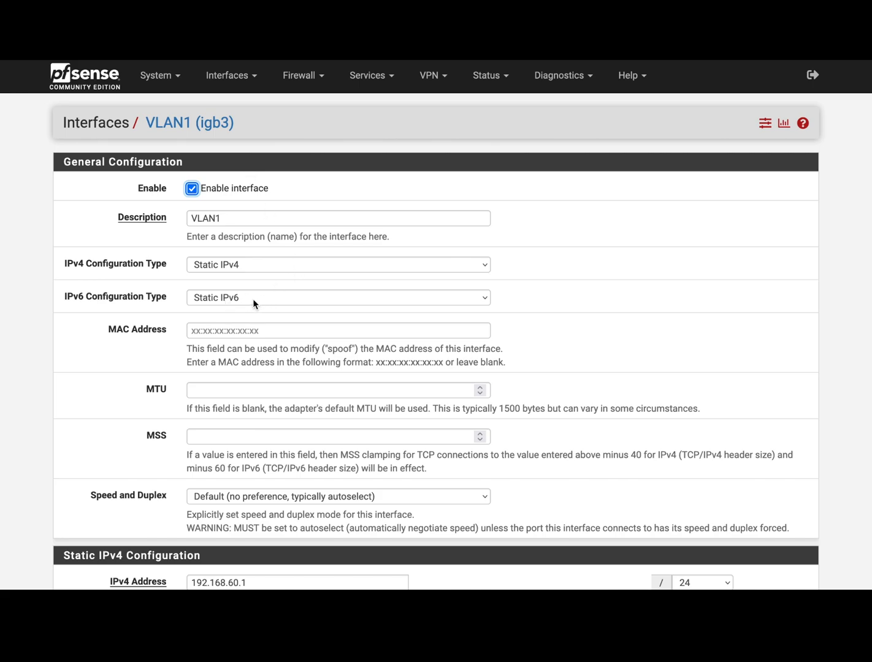
{"action": "scroll", "scroll_direction": "down", "scroll_amount": 3}
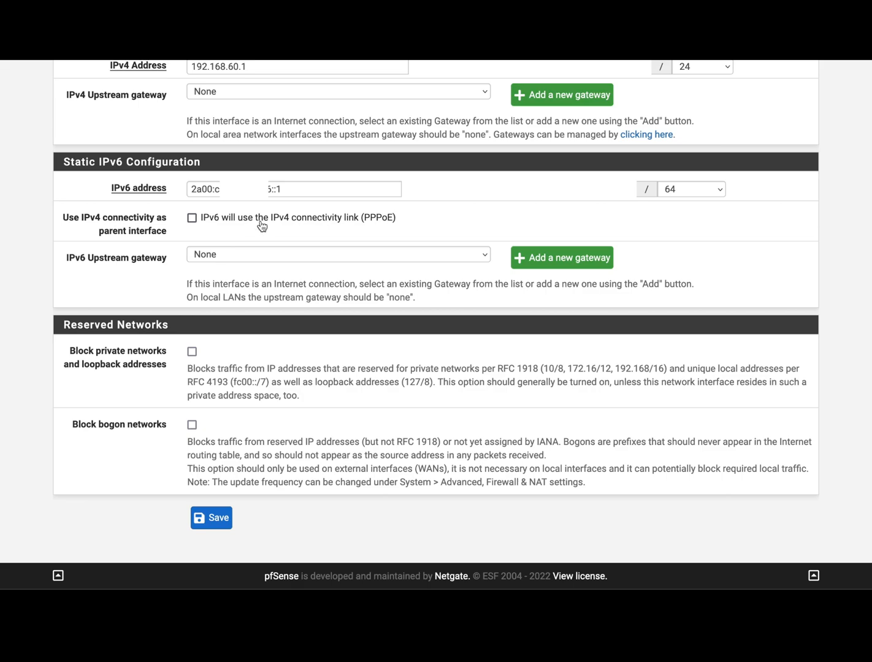
{"action": "mouse_move", "coordinate": [251, 240]}
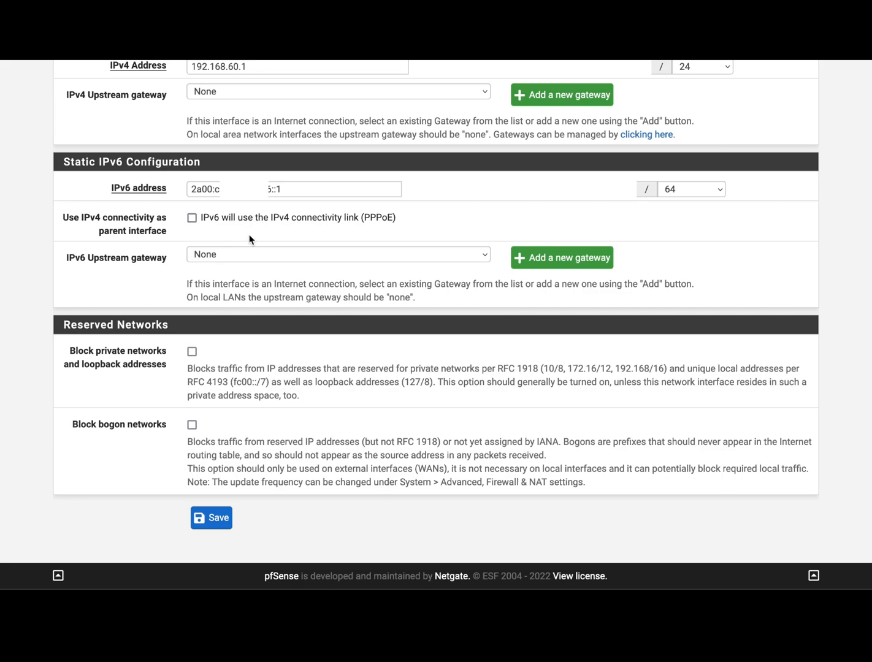
{"action": "mouse_move", "coordinate": [704, 225]}
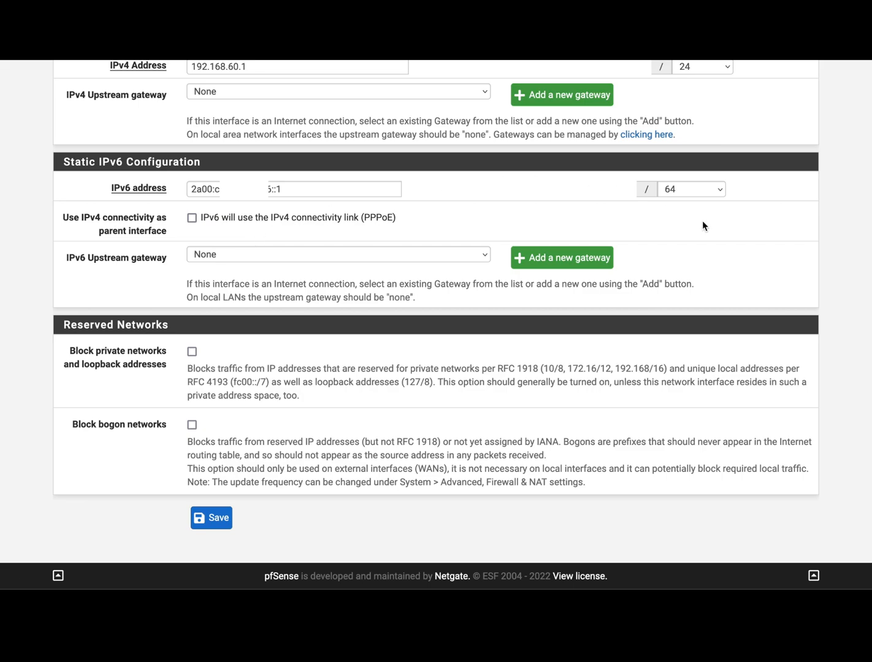
{"action": "mouse_move", "coordinate": [697, 227]}
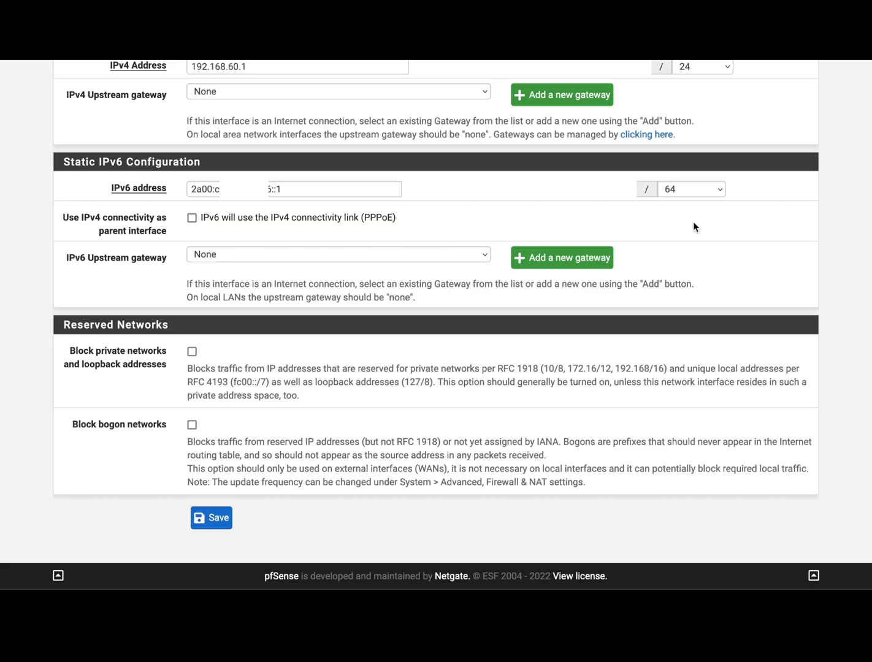
{"action": "mouse_move", "coordinate": [277, 289]}
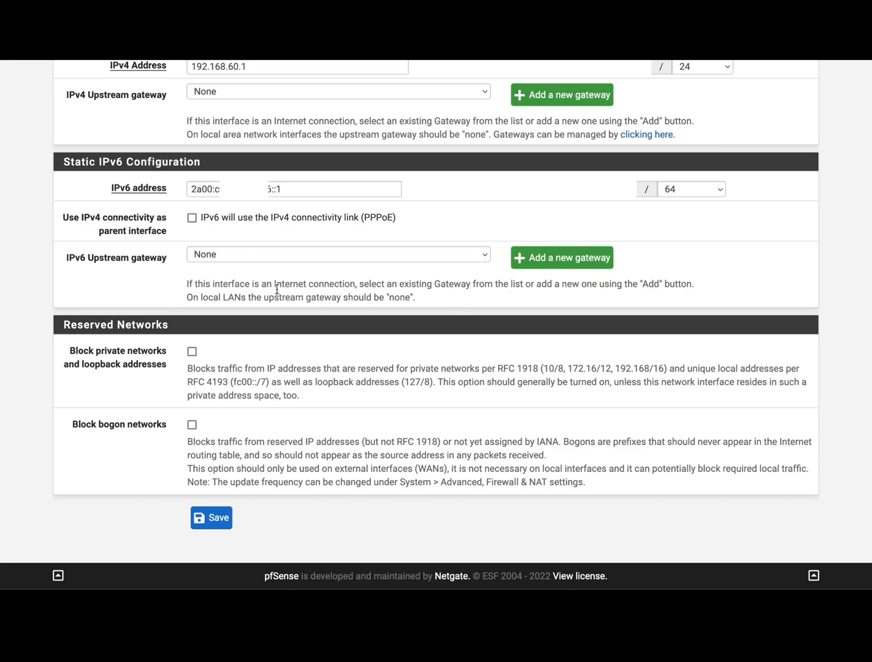
{"action": "scroll", "scroll_direction": "up", "scroll_amount": 3}
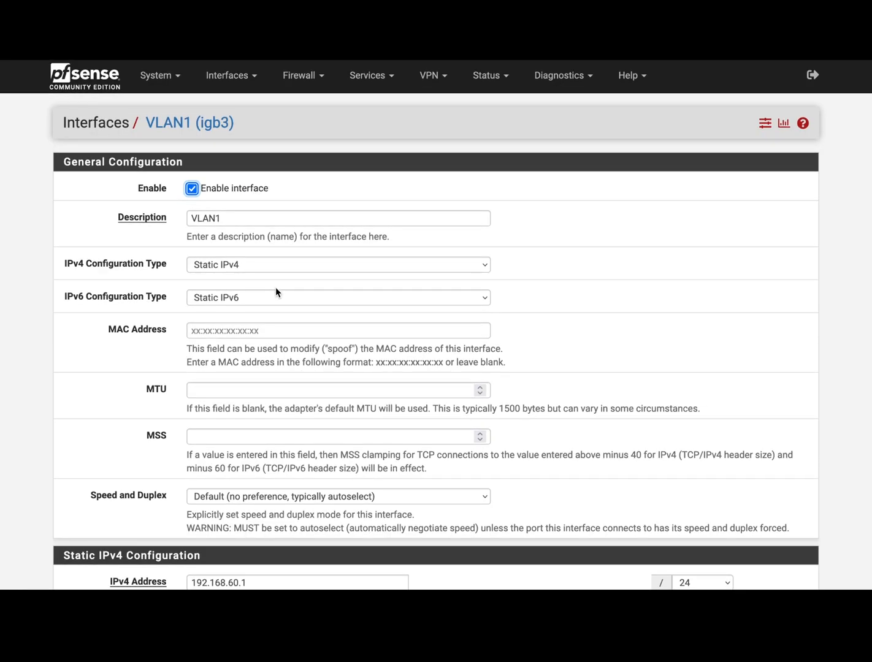
{"action": "mouse_move", "coordinate": [319, 133]}
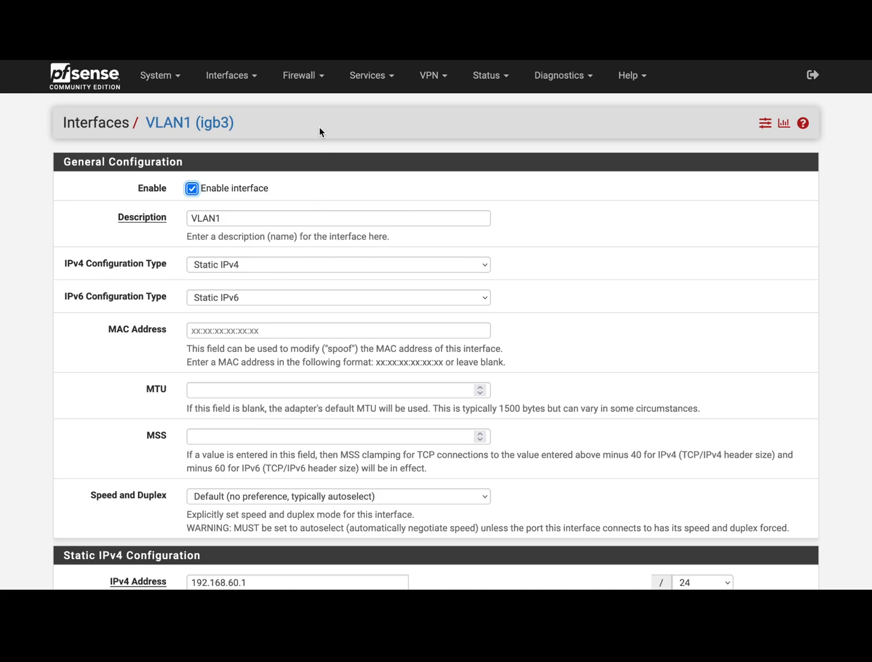
- Show VLAN1's DHCPv6 Server settings via Services > DHCPv6 Server & RA
{"action": "left_click", "coordinate": [368, 75]}
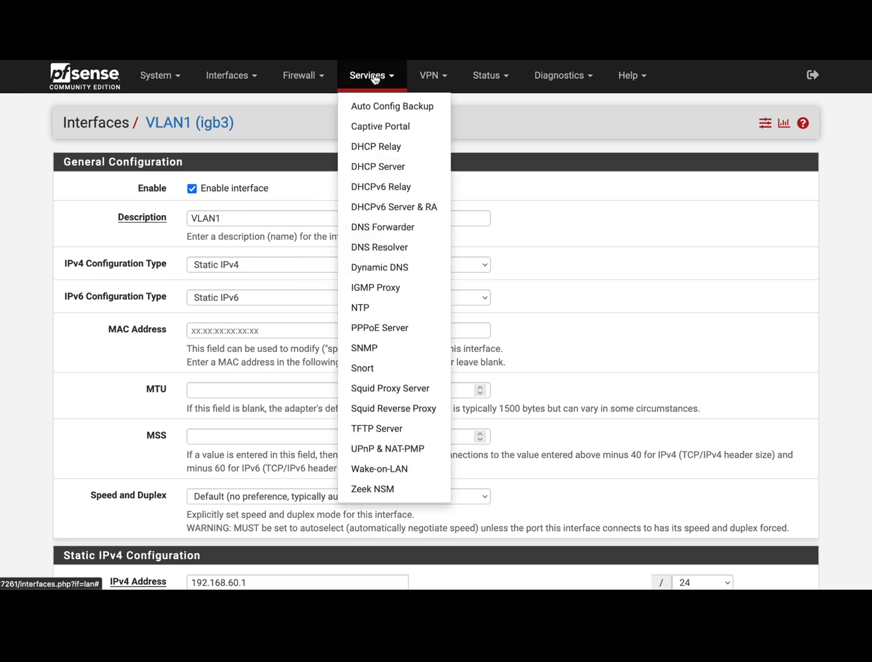
{"action": "mouse_move", "coordinate": [394, 206]}
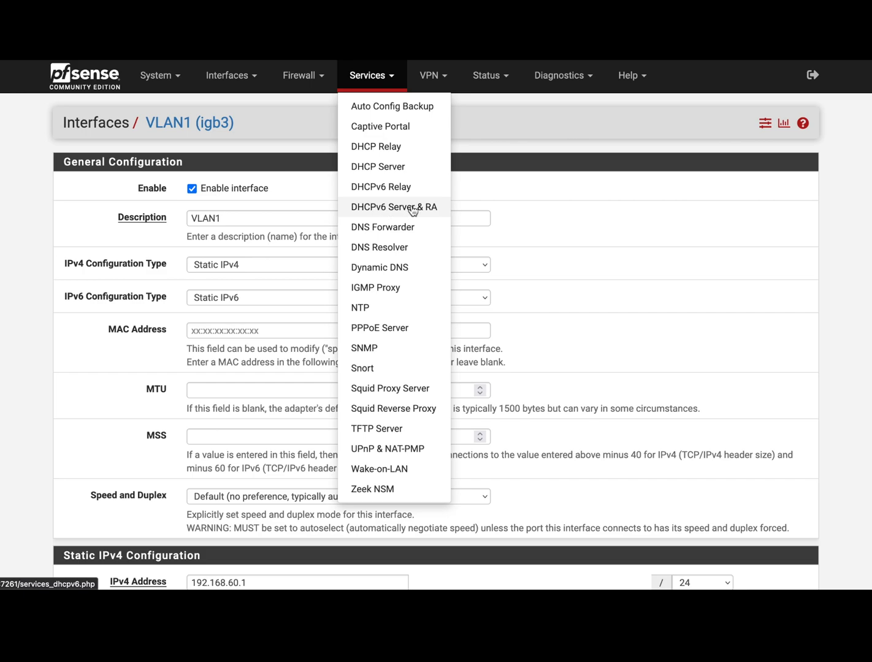
{"action": "mouse_move", "coordinate": [427, 215]}
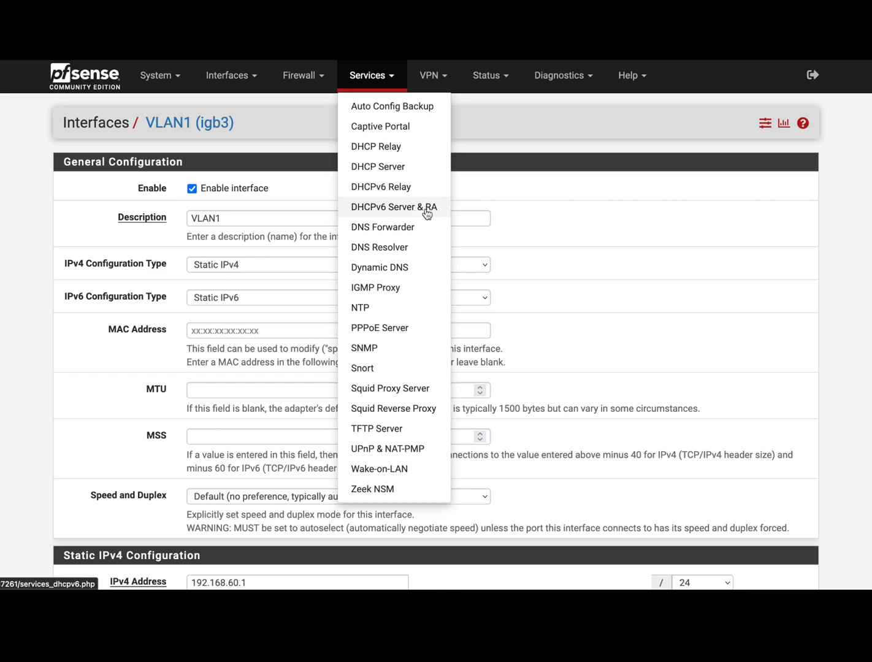
{"action": "left_click", "coordinate": [393, 206]}
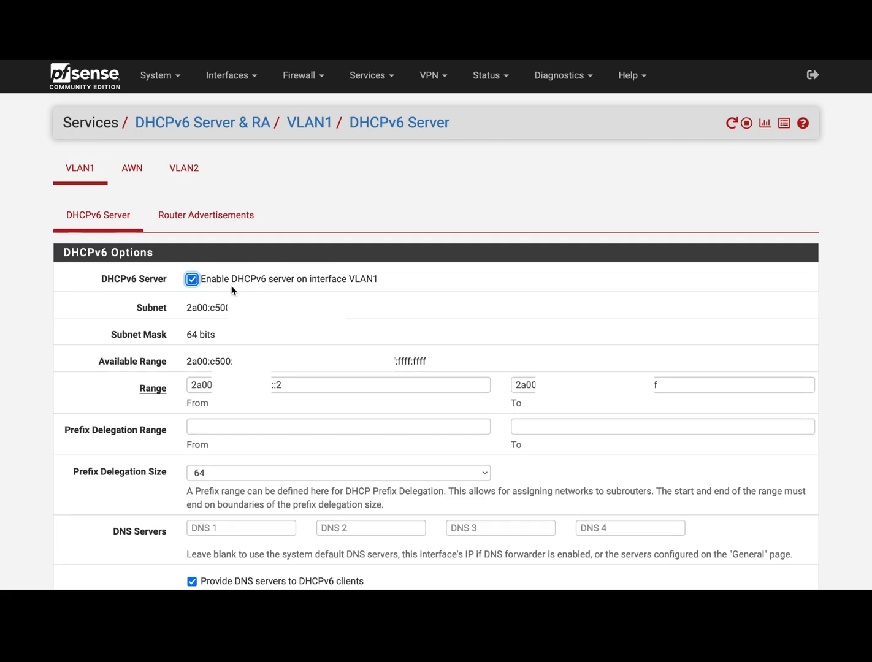
{"action": "mouse_move", "coordinate": [206, 216]}
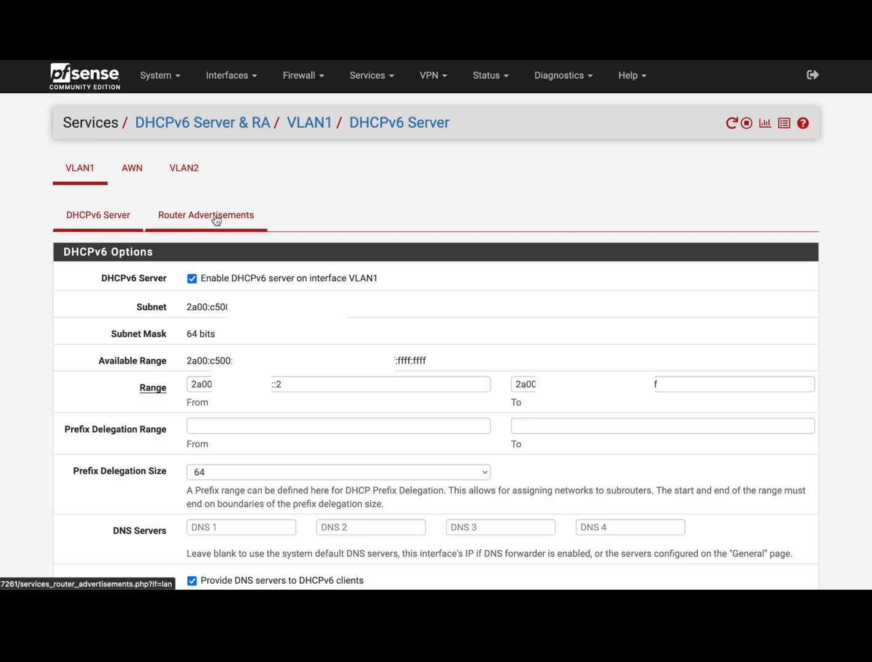
- Review VLAN1's Router Advertisements modes and leave router mode Managed, priority High
{"action": "left_click", "coordinate": [206, 216]}
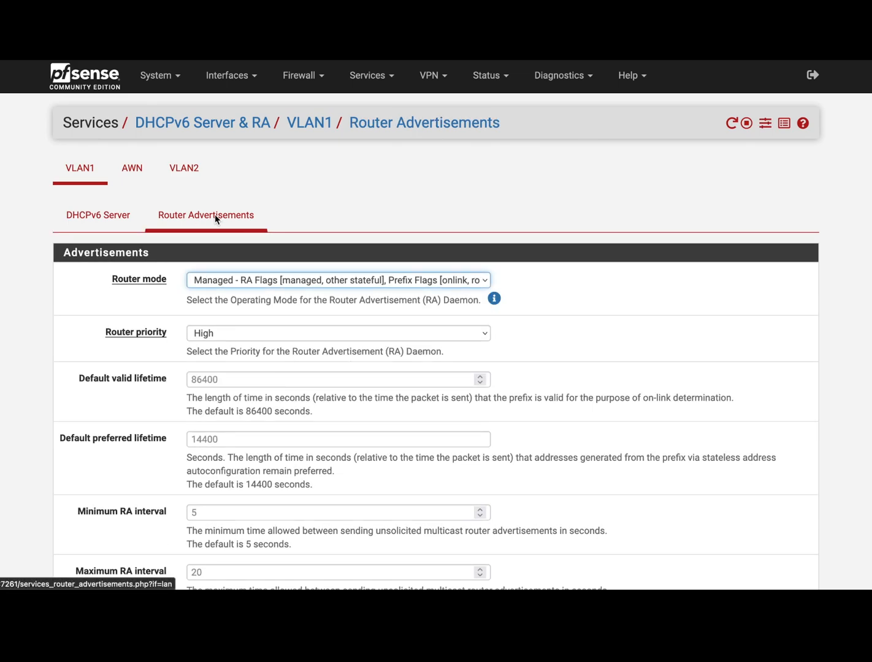
{"action": "mouse_move", "coordinate": [232, 275]}
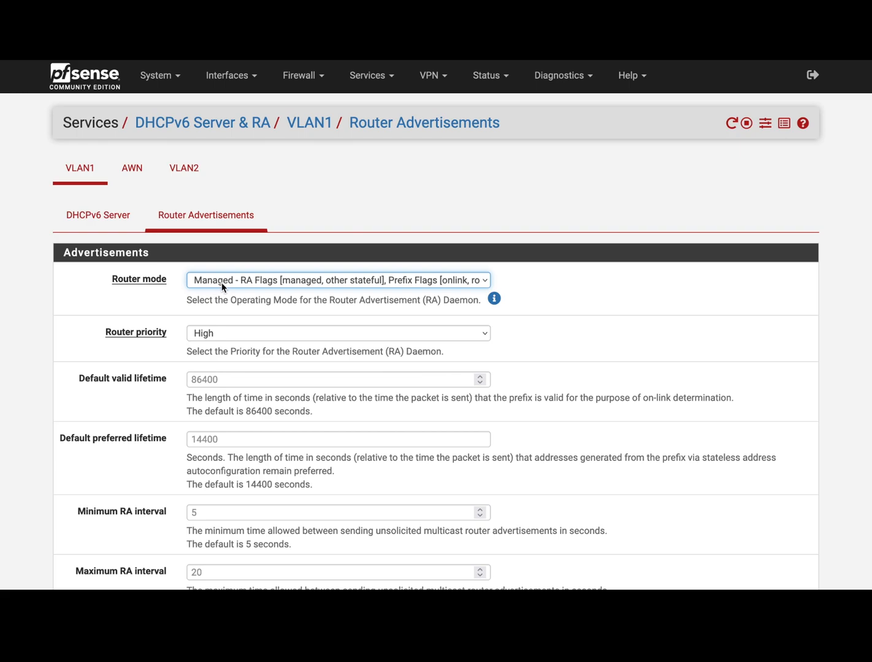
{"action": "left_click", "coordinate": [337, 279]}
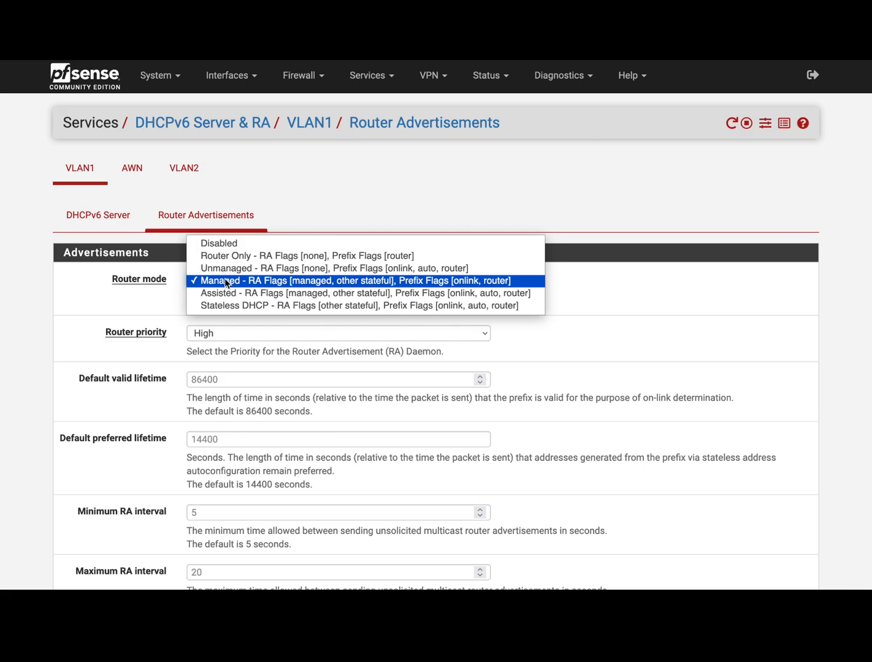
{"action": "mouse_move", "coordinate": [233, 255]}
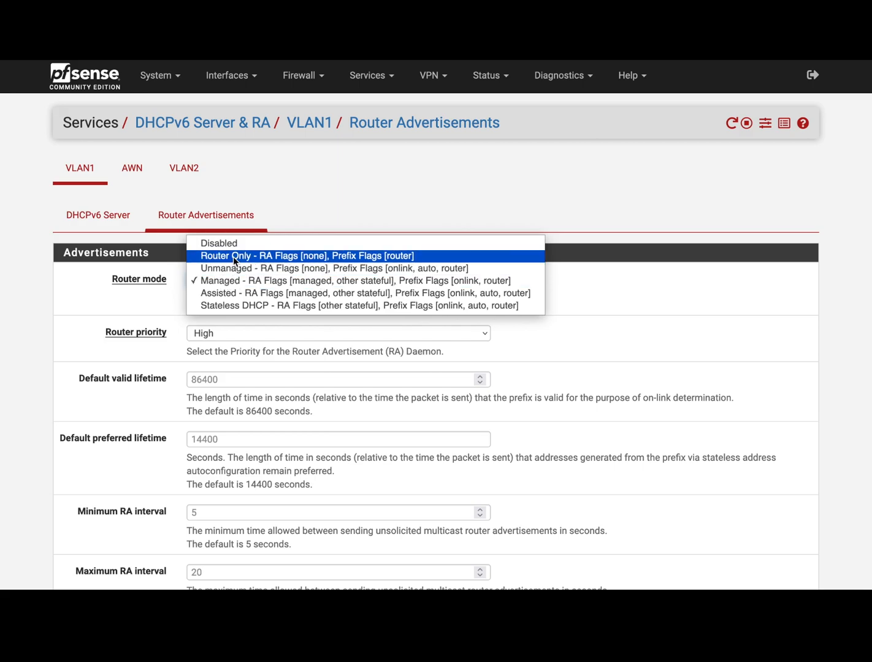
{"action": "mouse_move", "coordinate": [236, 267]}
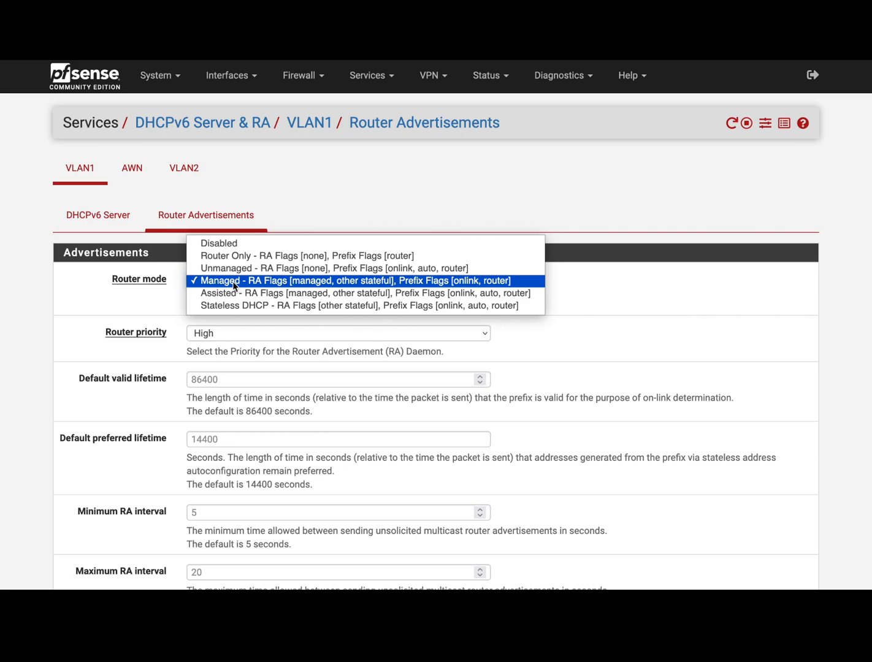
{"action": "left_click", "coordinate": [349, 281]}
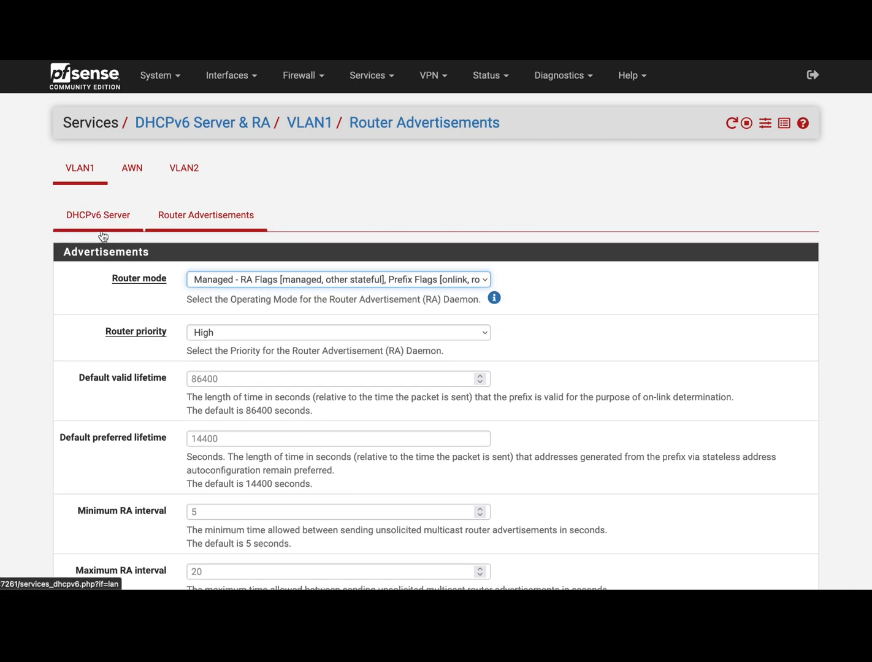
{"action": "left_click", "coordinate": [339, 279]}
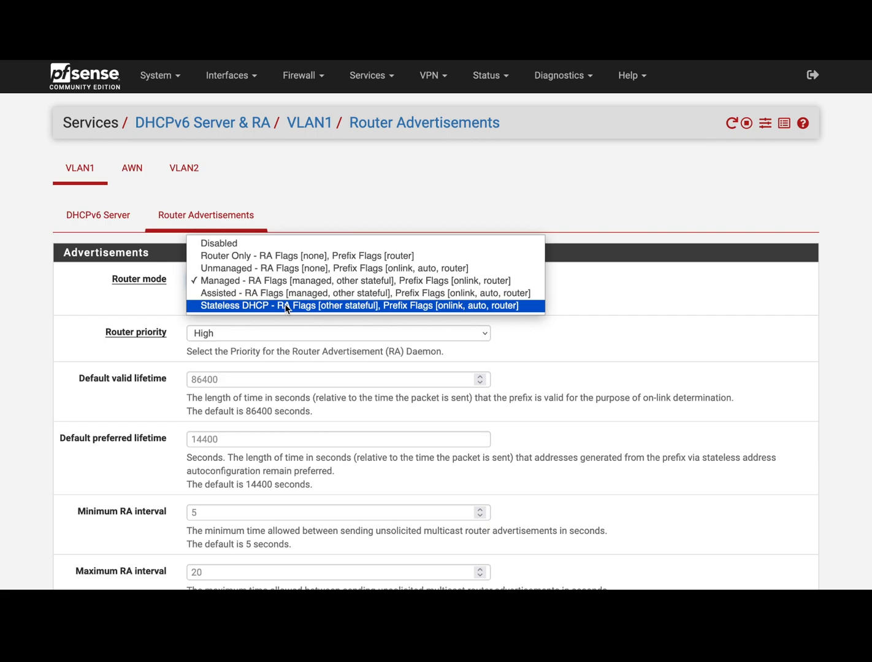
{"action": "left_click", "coordinate": [332, 280]}
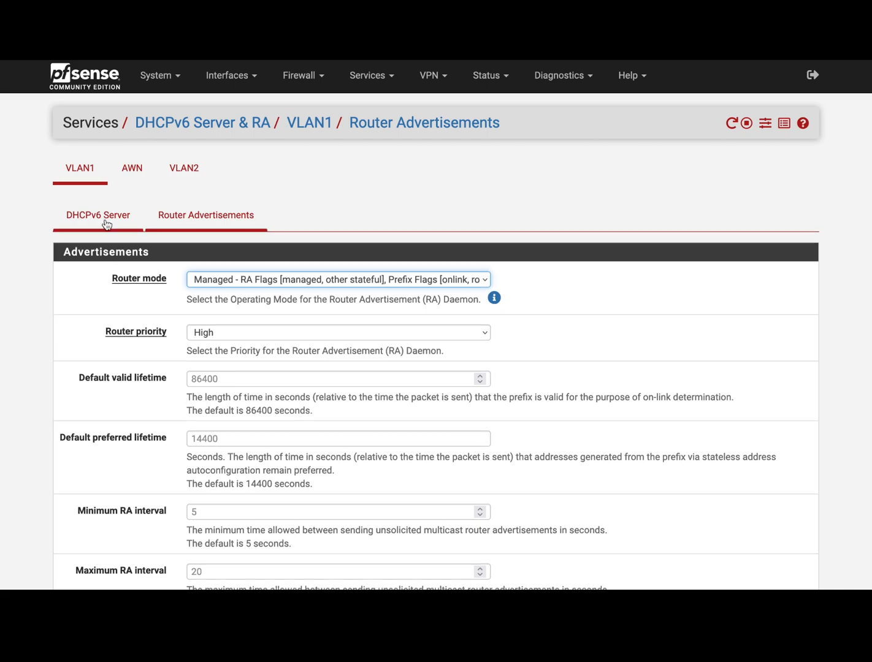
- Return to VLAN1's DHCPv6 Server settings to review the address range
{"action": "left_click", "coordinate": [98, 216]}
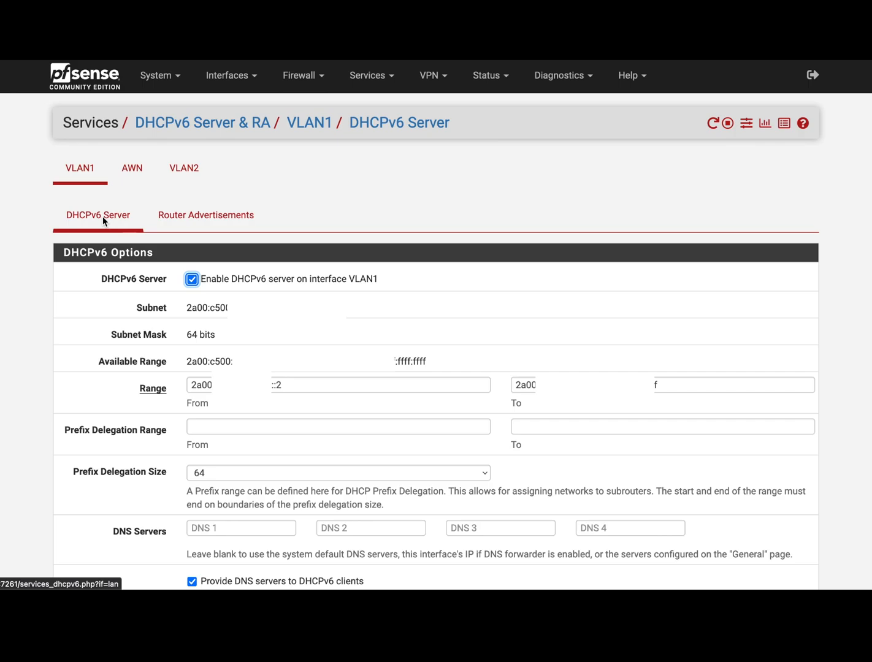
{"action": "left_click", "coordinate": [231, 75]}
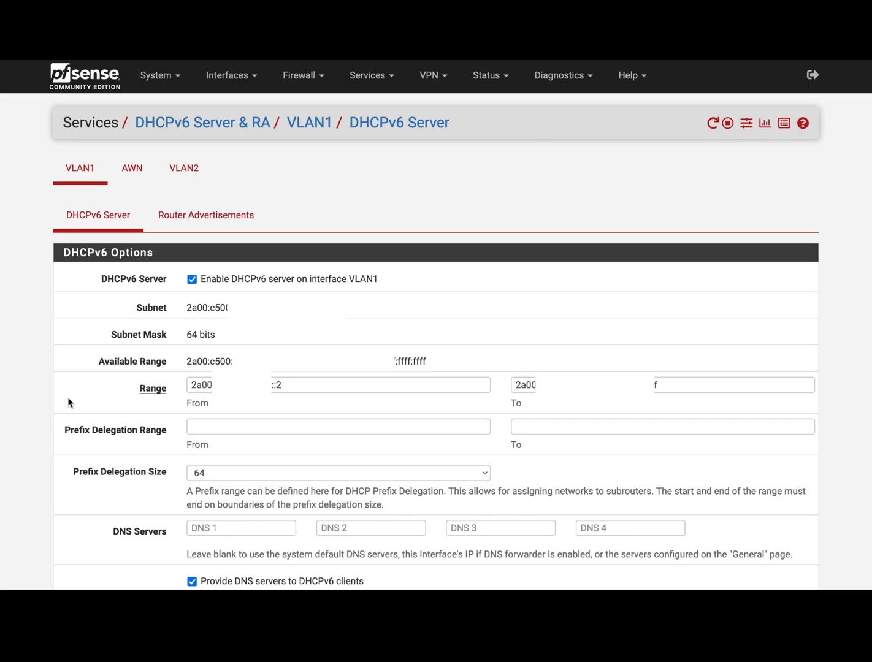
{"action": "mouse_move", "coordinate": [292, 405]}
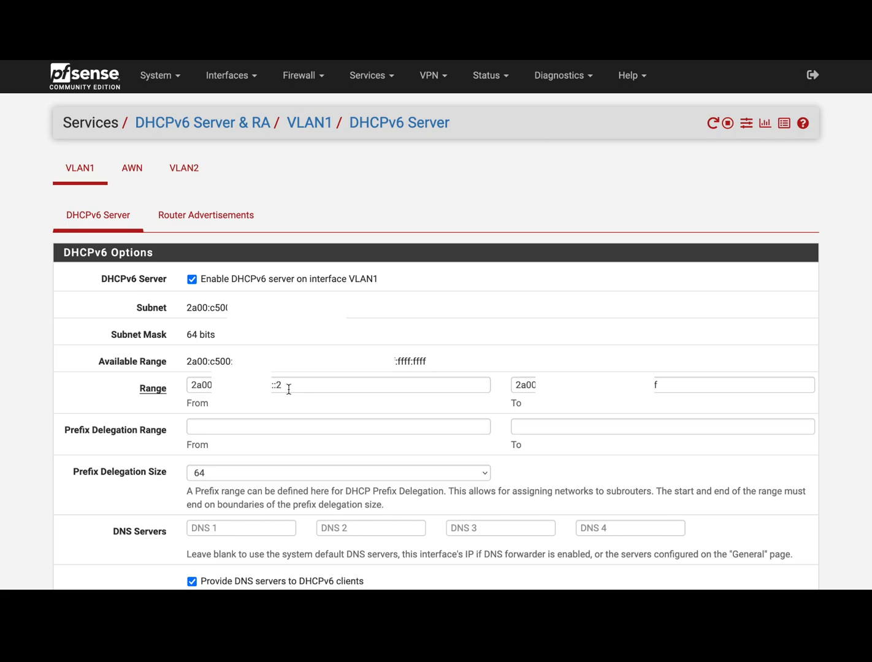
{"action": "mouse_move", "coordinate": [729, 420]}
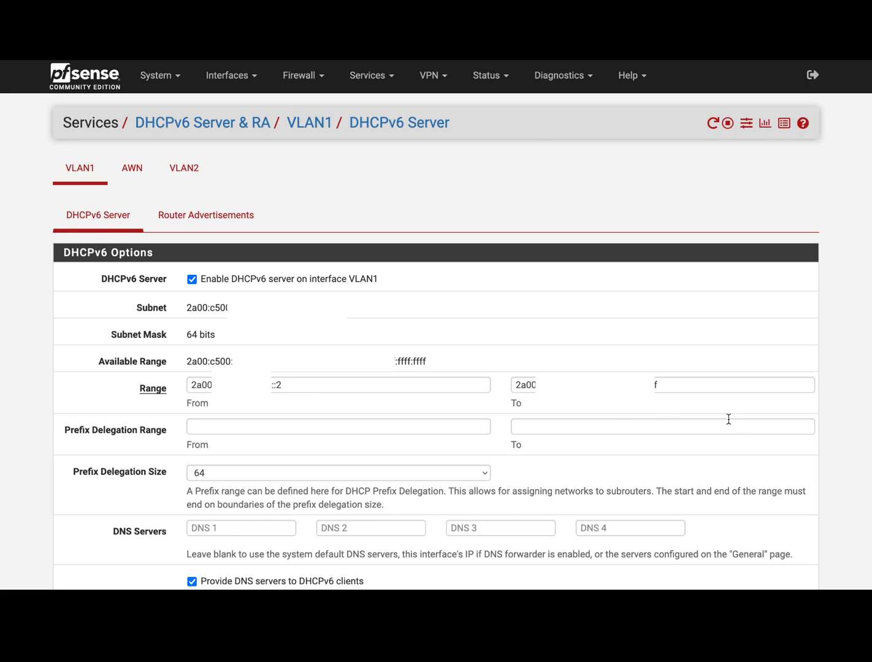
{"action": "mouse_move", "coordinate": [338, 570]}
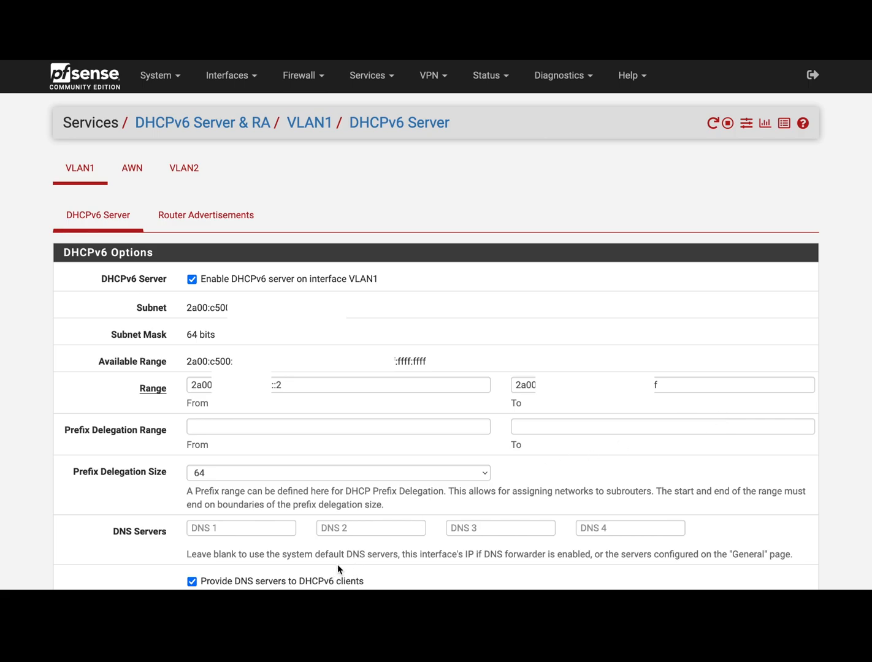
{"action": "mouse_move", "coordinate": [395, 451]}
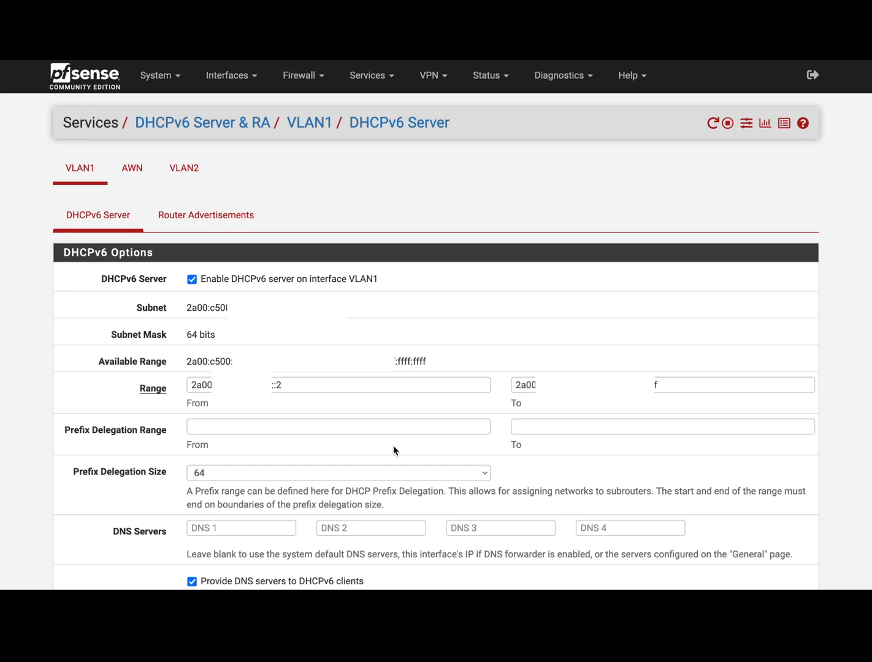
{"action": "mouse_move", "coordinate": [453, 326]}
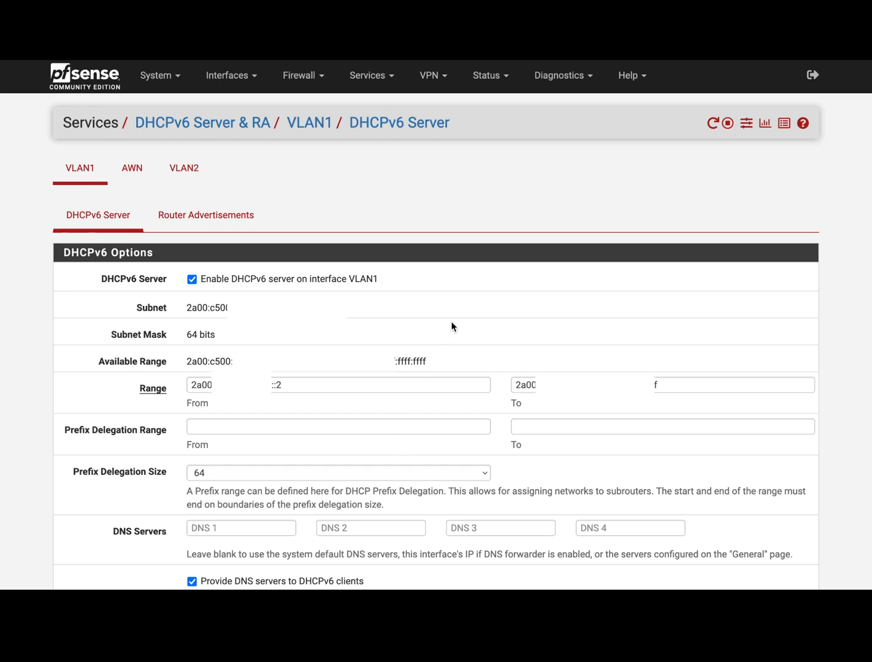
{"action": "mouse_move", "coordinate": [485, 75]}
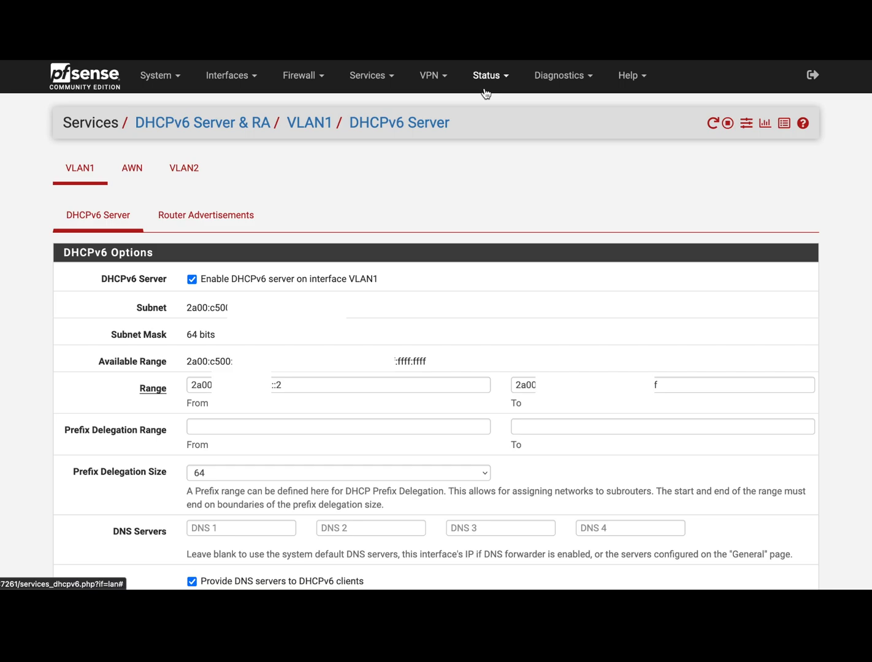
- Show the DHCPv6 Leases status page listing active IPv6 client leases
{"action": "left_click", "coordinate": [486, 75]}
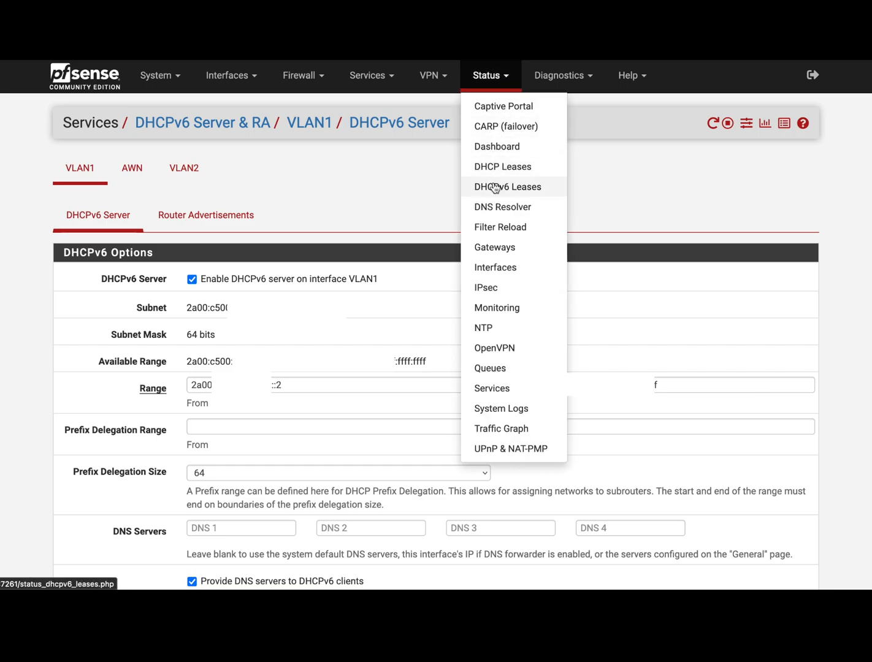
{"action": "left_click", "coordinate": [508, 186]}
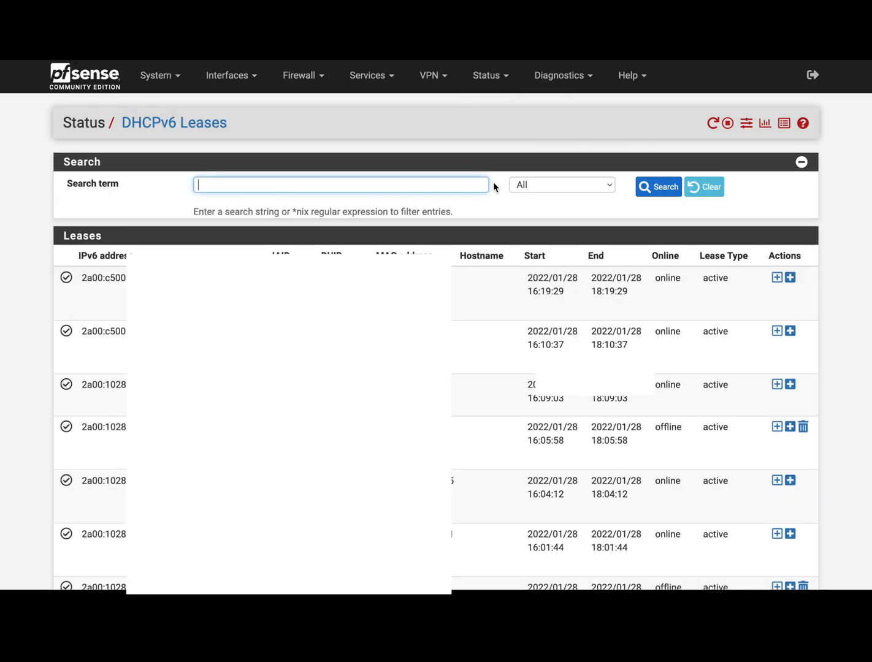